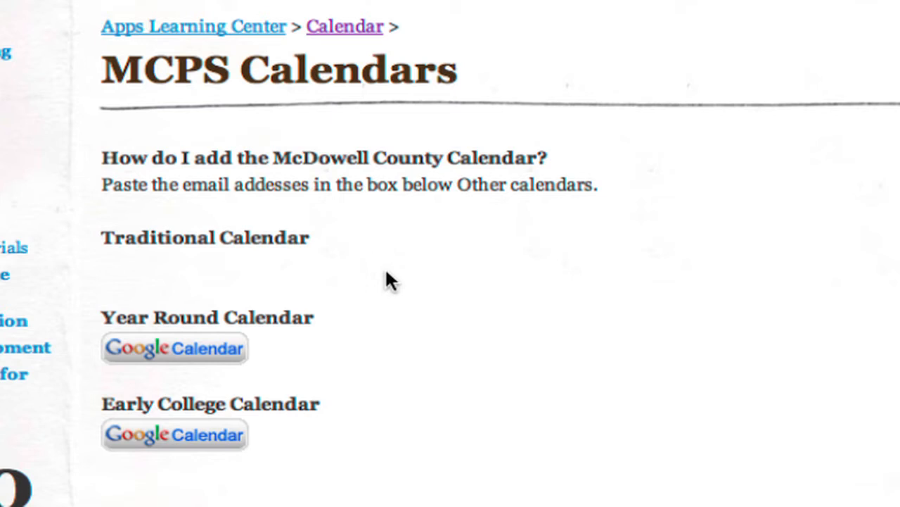
pyautogui.moveTo(321, 282)
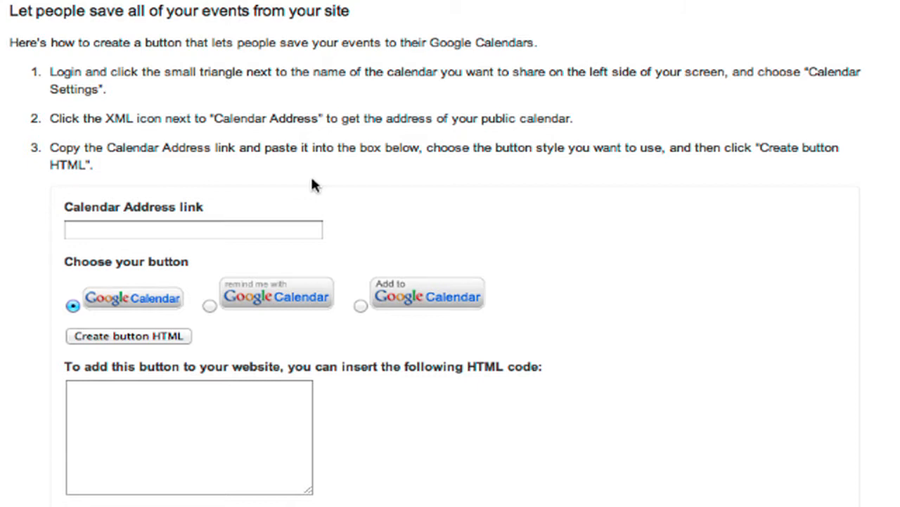
pyautogui.moveTo(309, 174)
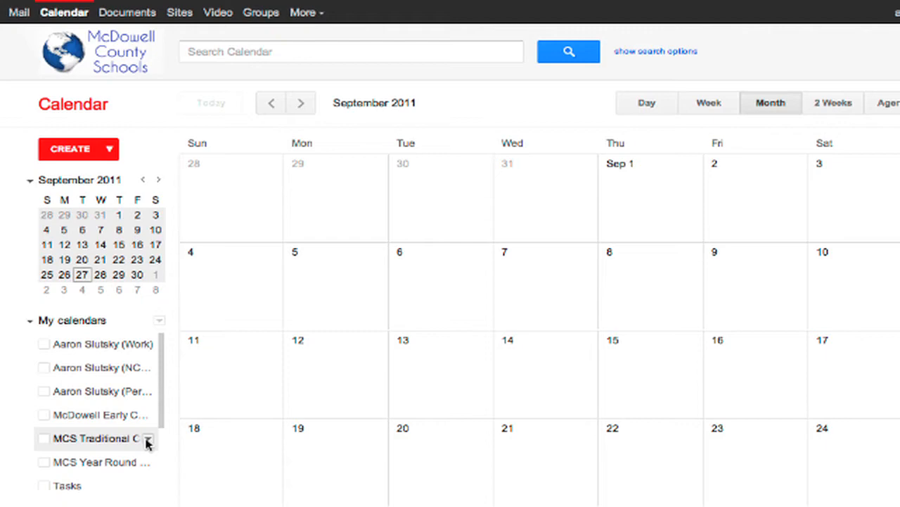
# - Copy the MCS Traditional Calendar's public XML address from its Calendar settings
pyautogui.click(148, 438)
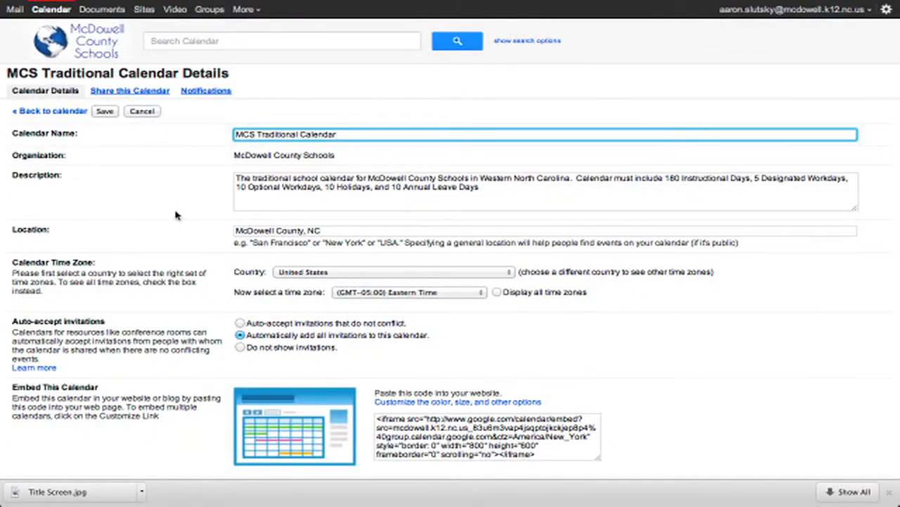
pyautogui.scroll(-3)
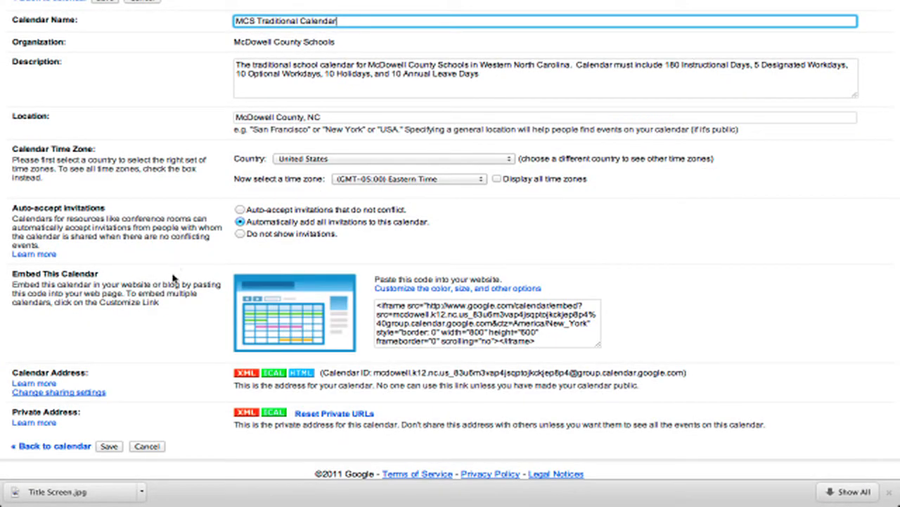
pyautogui.moveTo(248, 383)
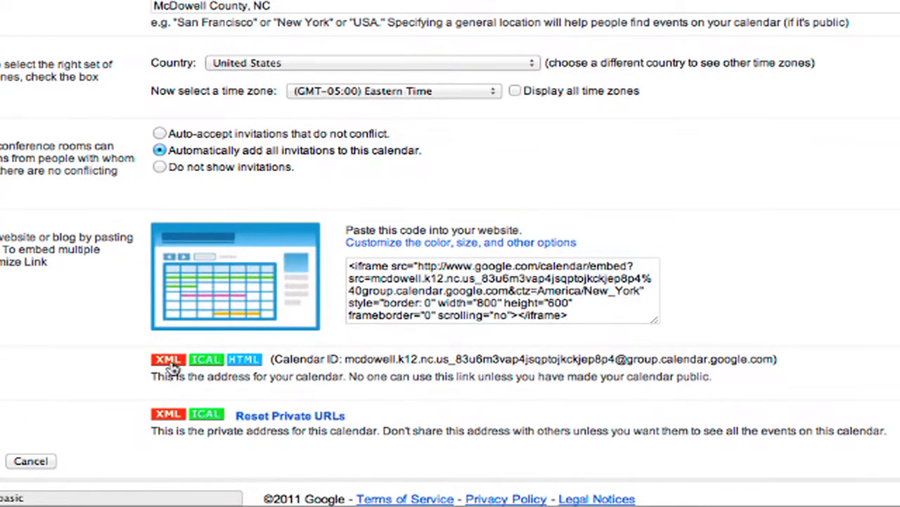
pyautogui.click(168, 359)
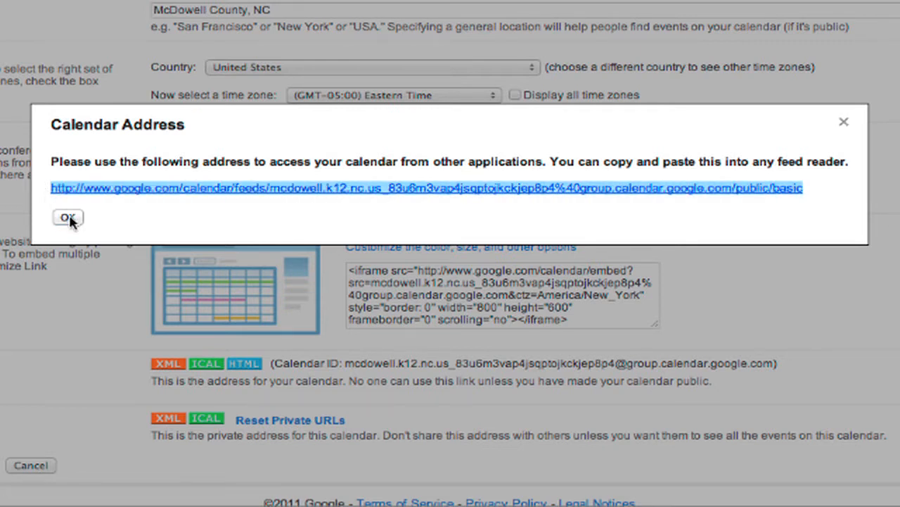
pyautogui.click(68, 217)
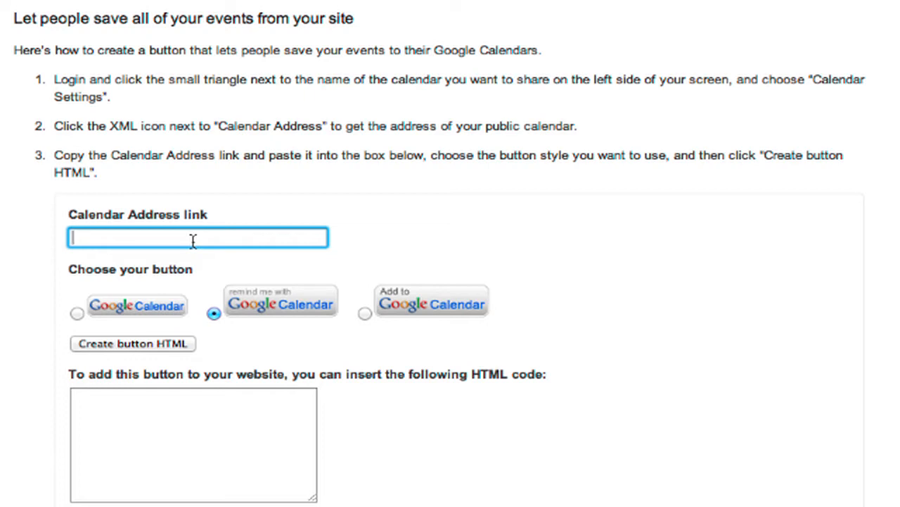
# - Generate and select remind-me-with button HTML from the pasted group.calendar.google.com/public/basic address
pyautogui.write('640group.calendar.google.com/public/basic')
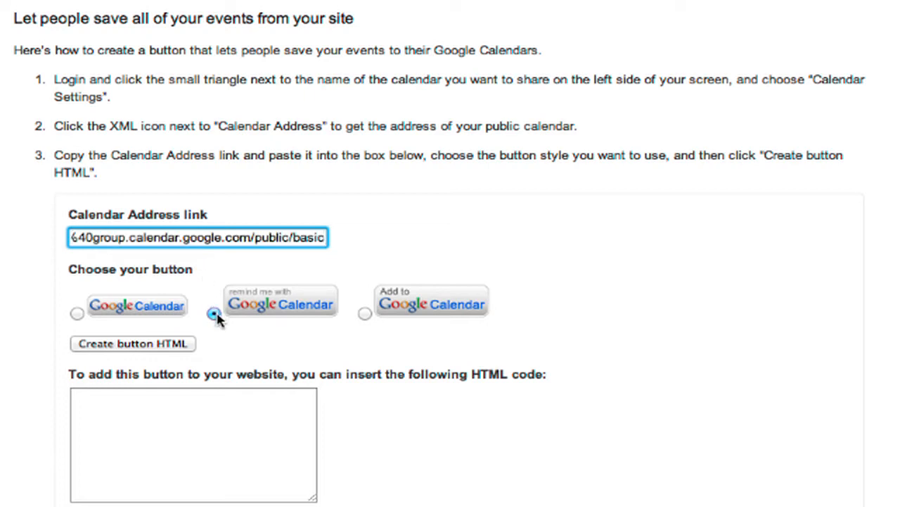
pyautogui.click(214, 312)
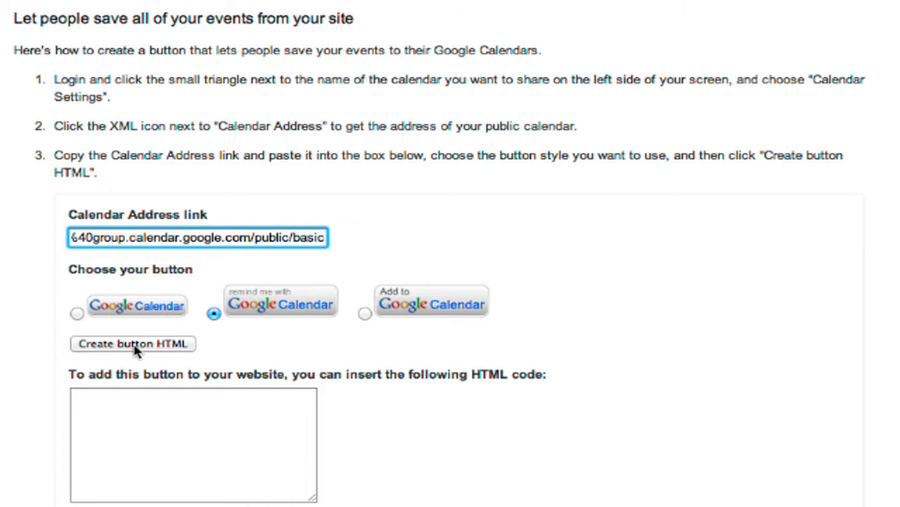
pyautogui.click(132, 344)
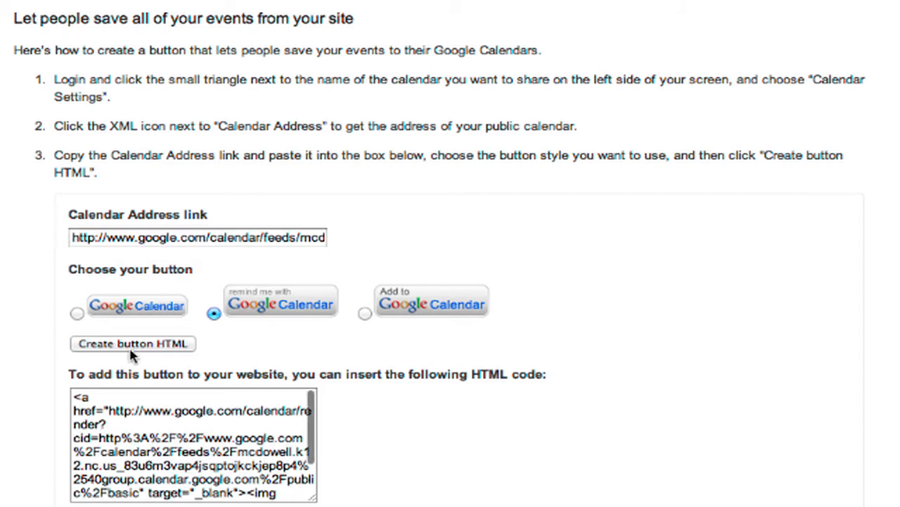
pyautogui.click(194, 444)
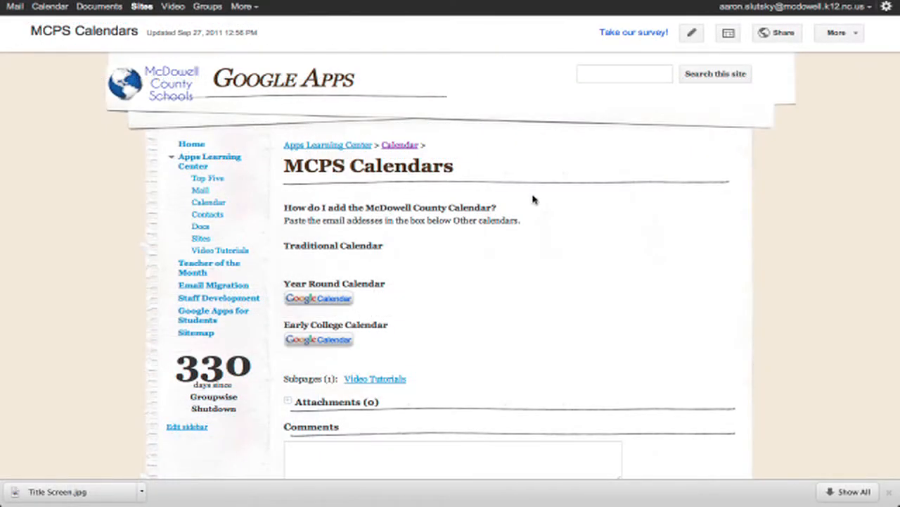
# - Insert the button code into the page HTML under Traditional Calendar and save the page
pyautogui.click(690, 32)
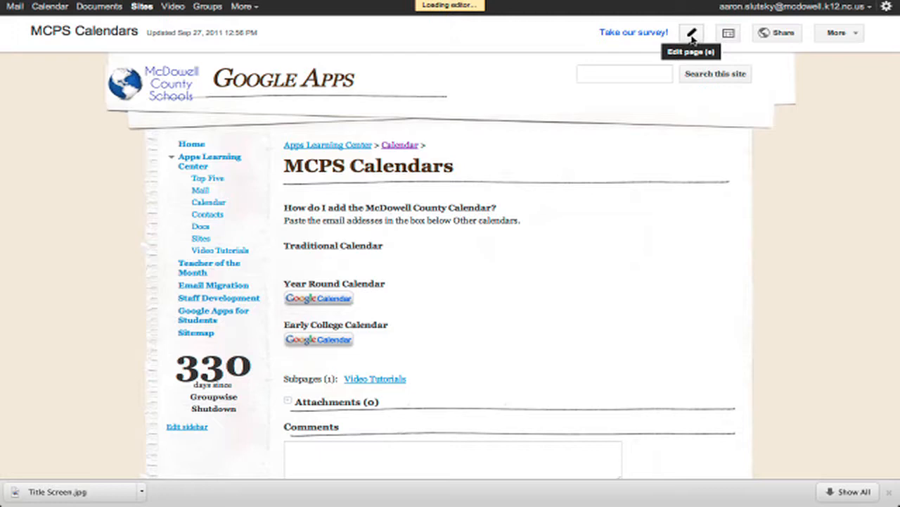
pyautogui.click(691, 32)
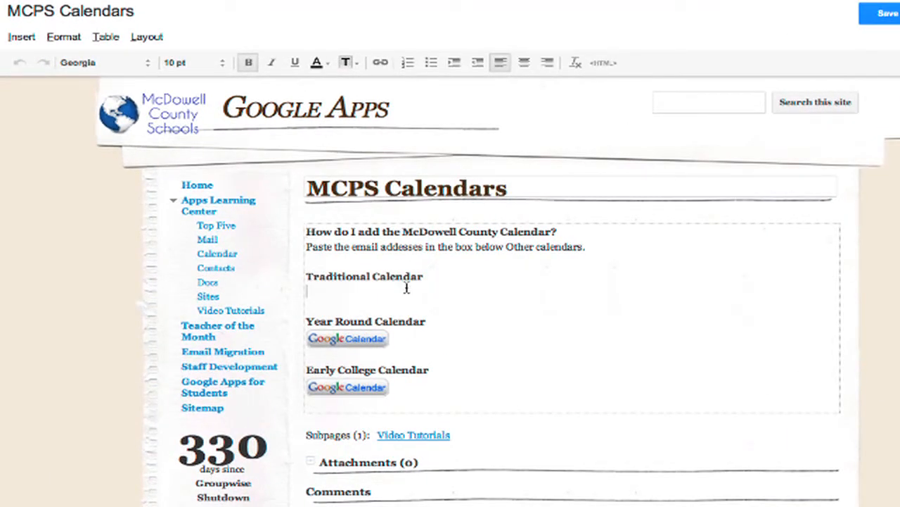
pyautogui.moveTo(577, 90)
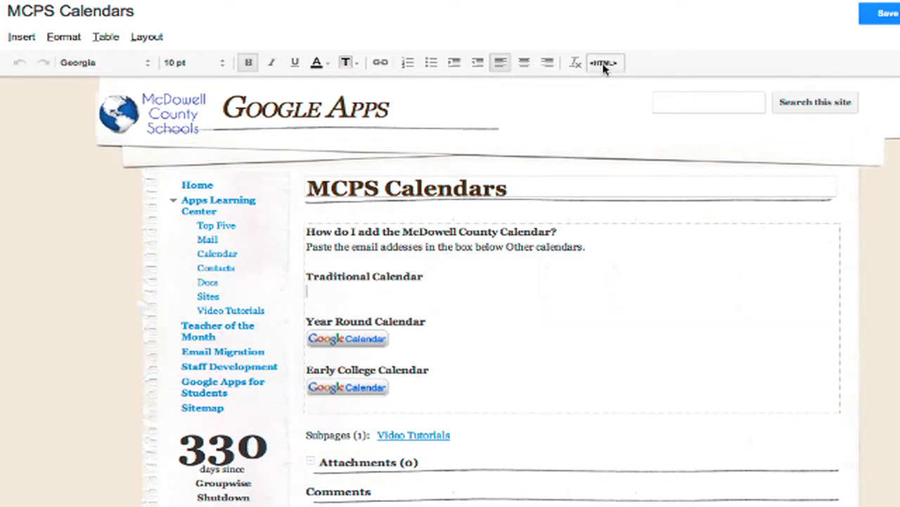
pyautogui.click(603, 62)
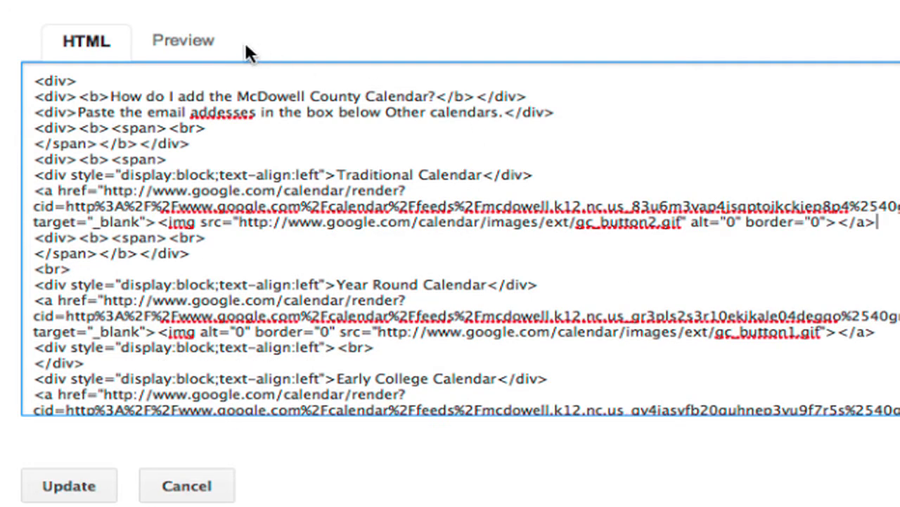
pyautogui.click(183, 40)
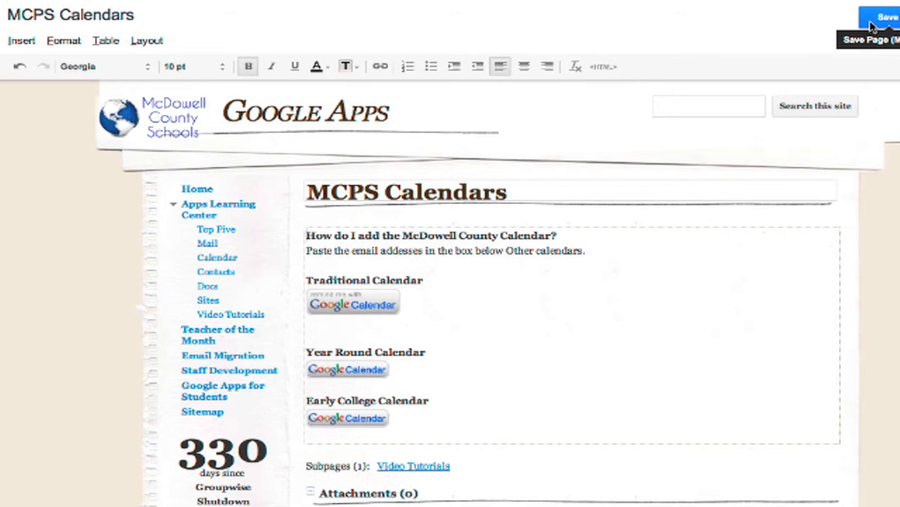
pyautogui.click(883, 17)
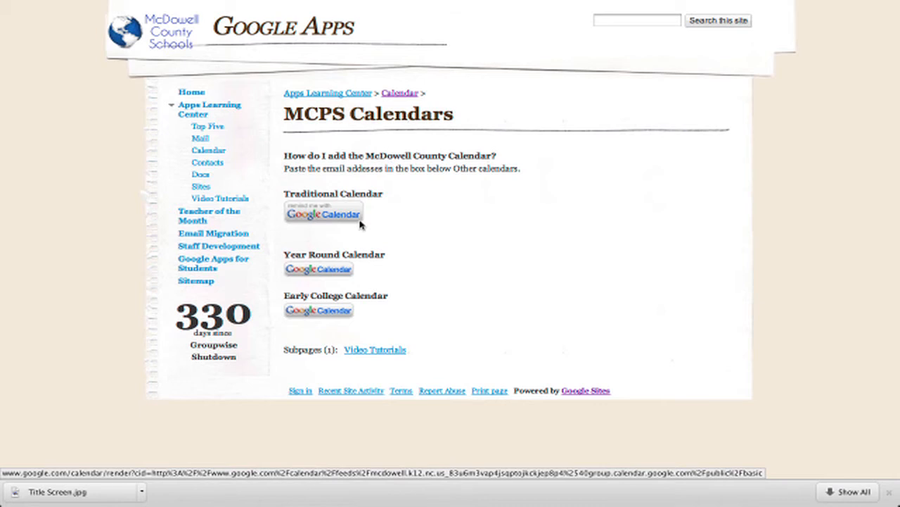
# - Test the new subscribe button and confirm 'Yes, add this calendar'
pyautogui.click(324, 214)
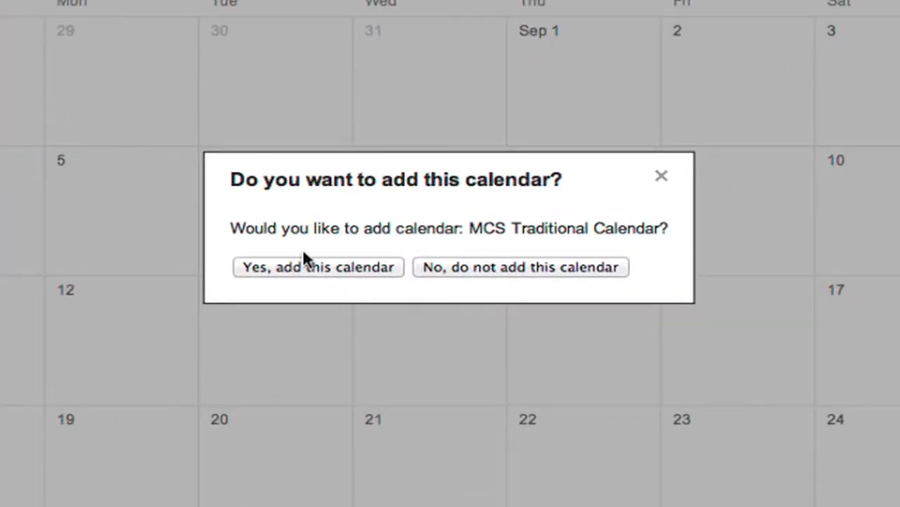
pyautogui.click(318, 267)
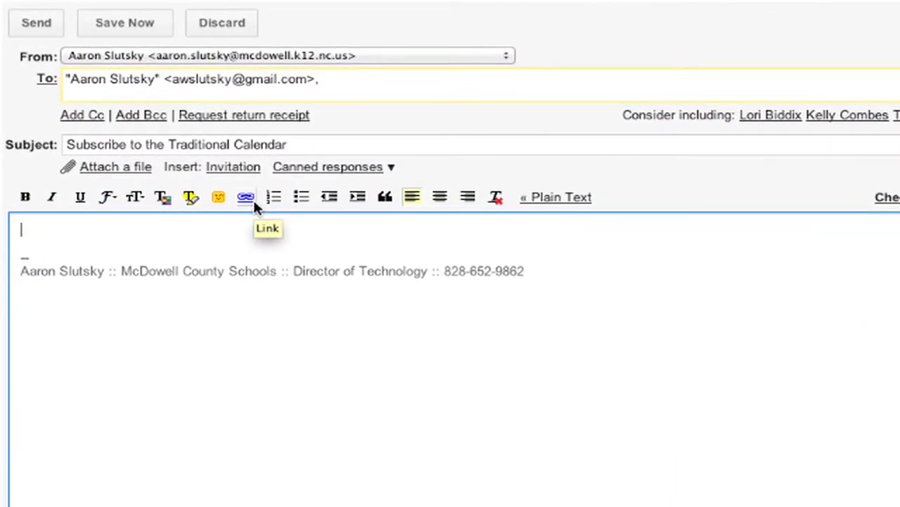
# - Insert a 'Traditional Calendar' link pointing to the calendar's subscribe address into the draft
pyautogui.click(245, 197)
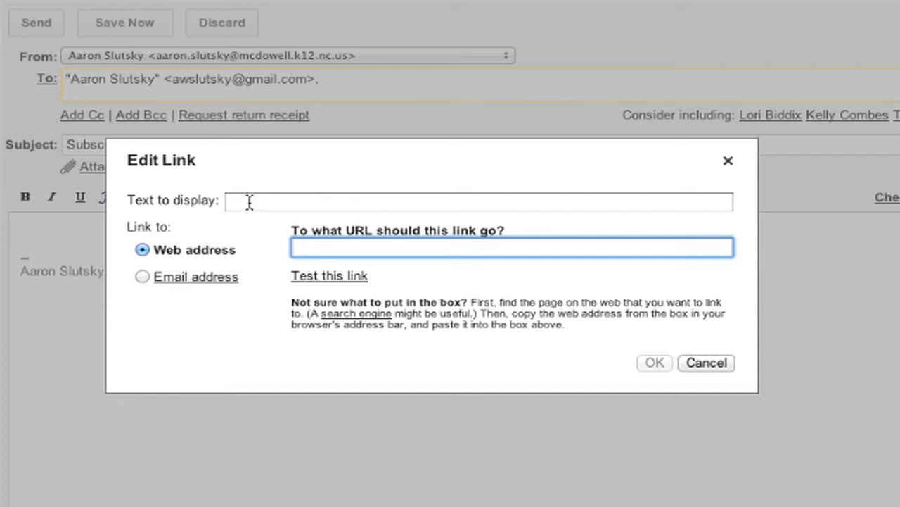
pyautogui.write('Traditional Caled')
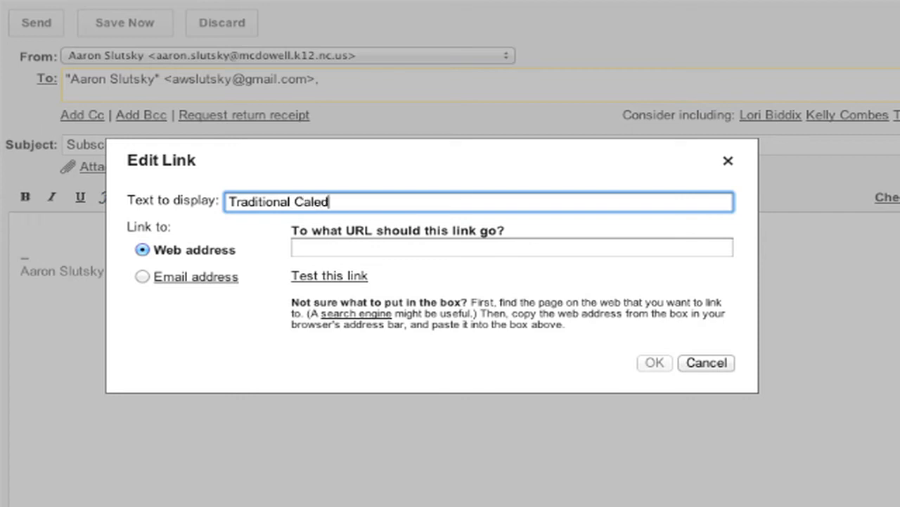
pyautogui.write('ndar')
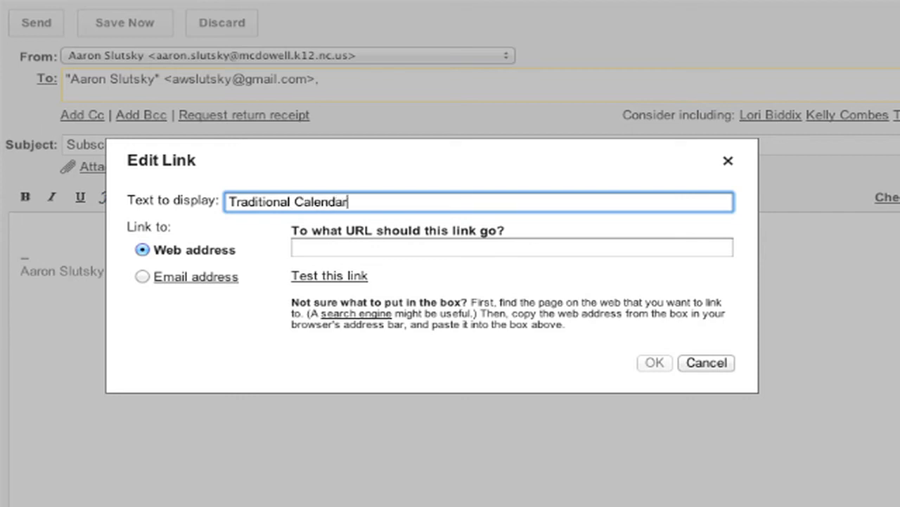
pyautogui.click(512, 247)
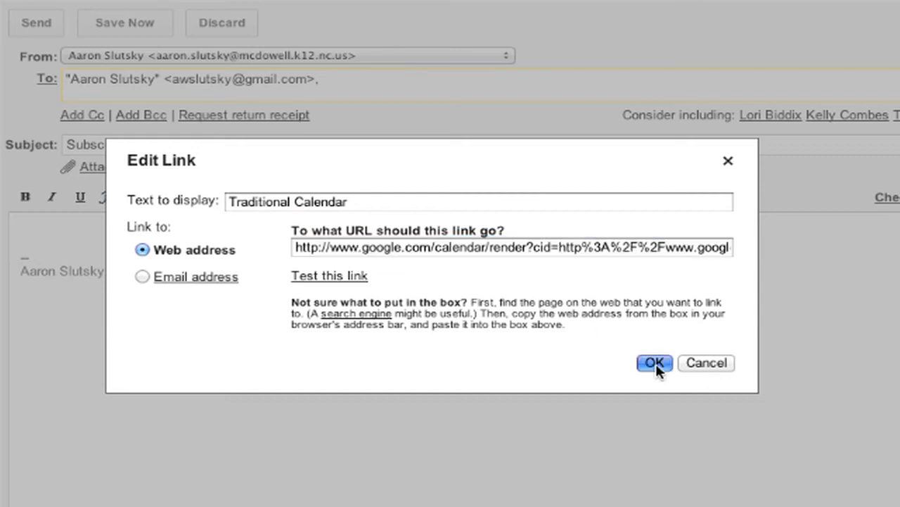
pyautogui.click(653, 363)
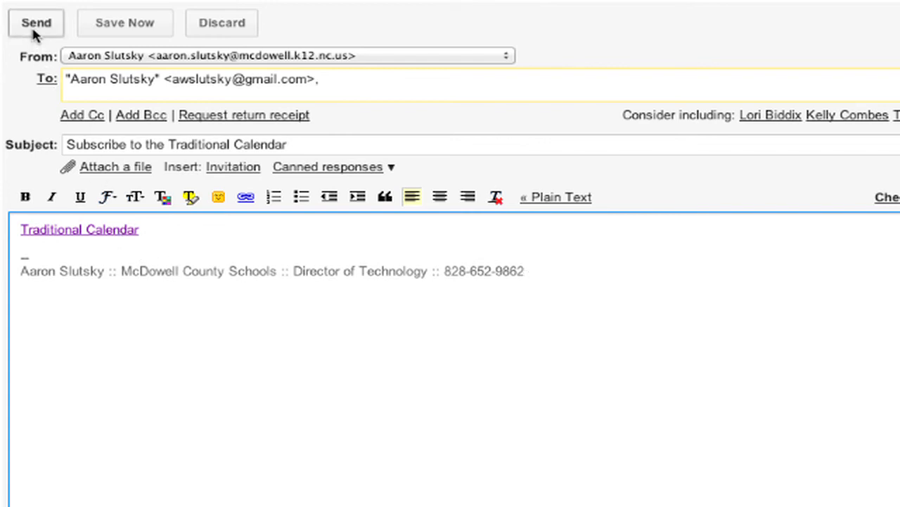
# - Send the email and follow its Traditional Calendar link to the add-calendar prompt
pyautogui.click(37, 23)
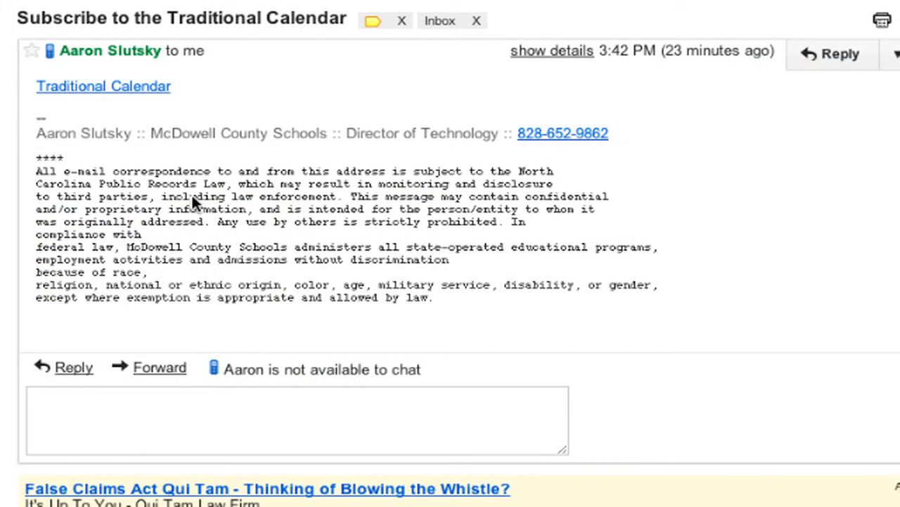
pyautogui.moveTo(130, 101)
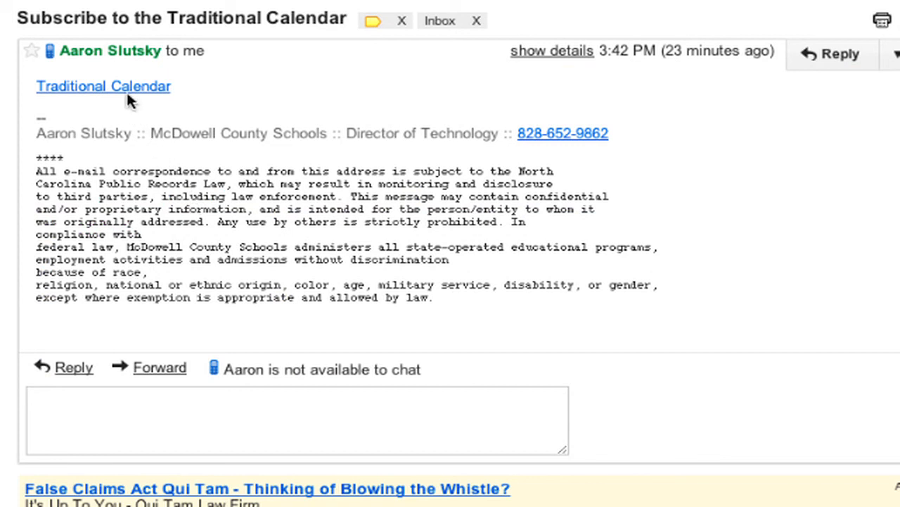
pyautogui.click(104, 85)
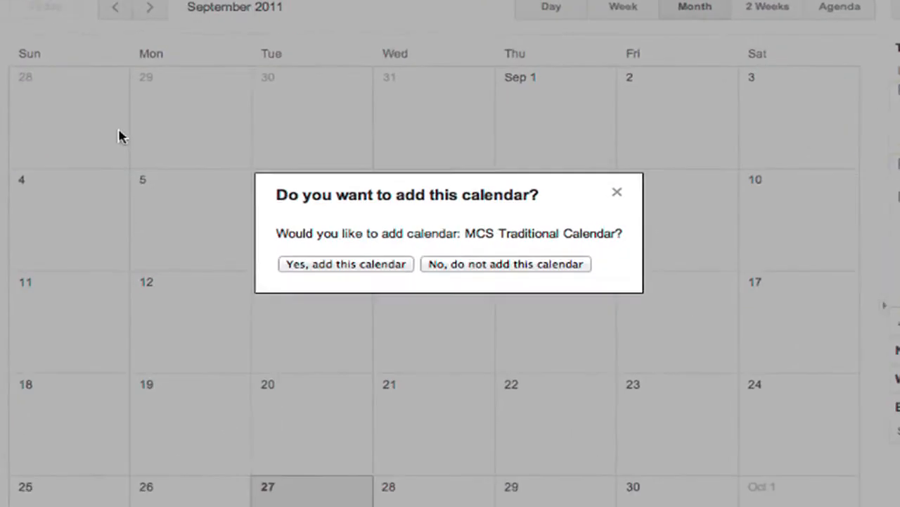